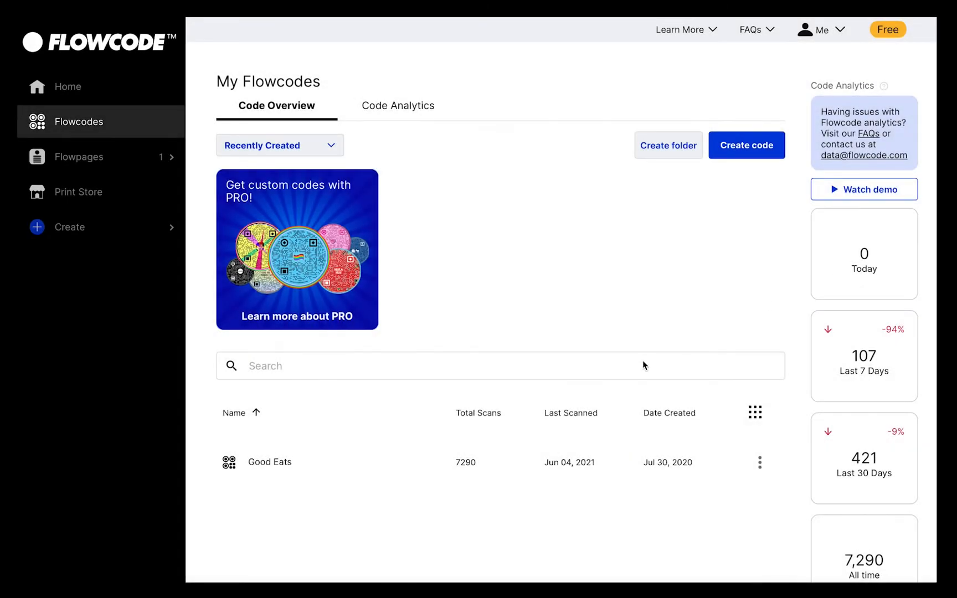
mouse_move(263, 462)
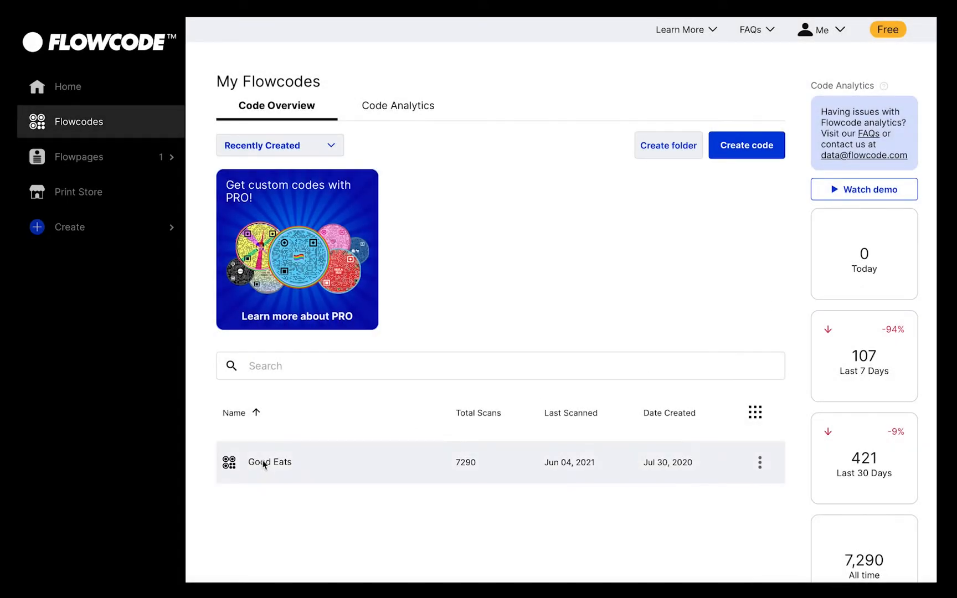
Step: Open the Good Eats code page and copy its short code link
click(269, 462)
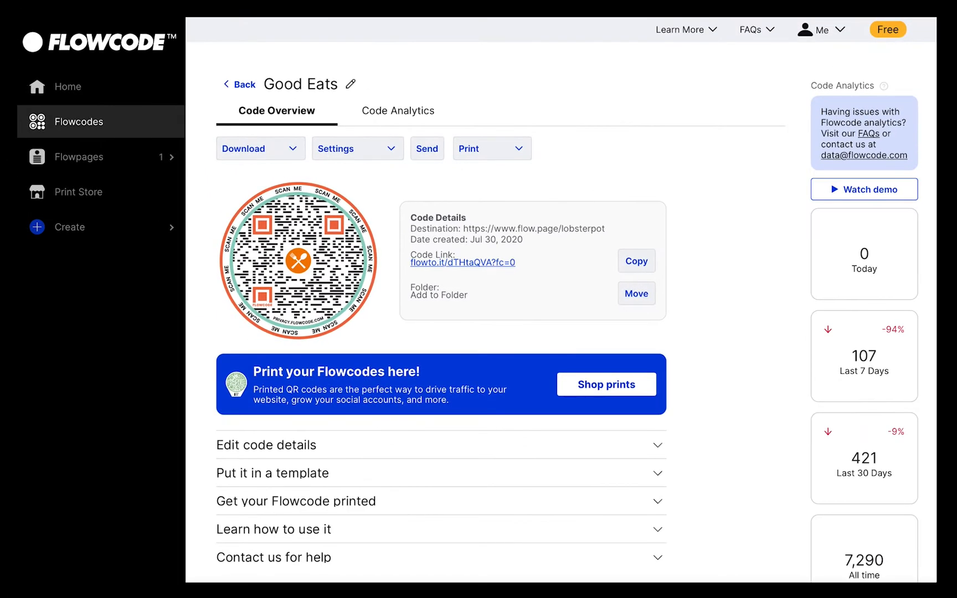
click(636, 262)
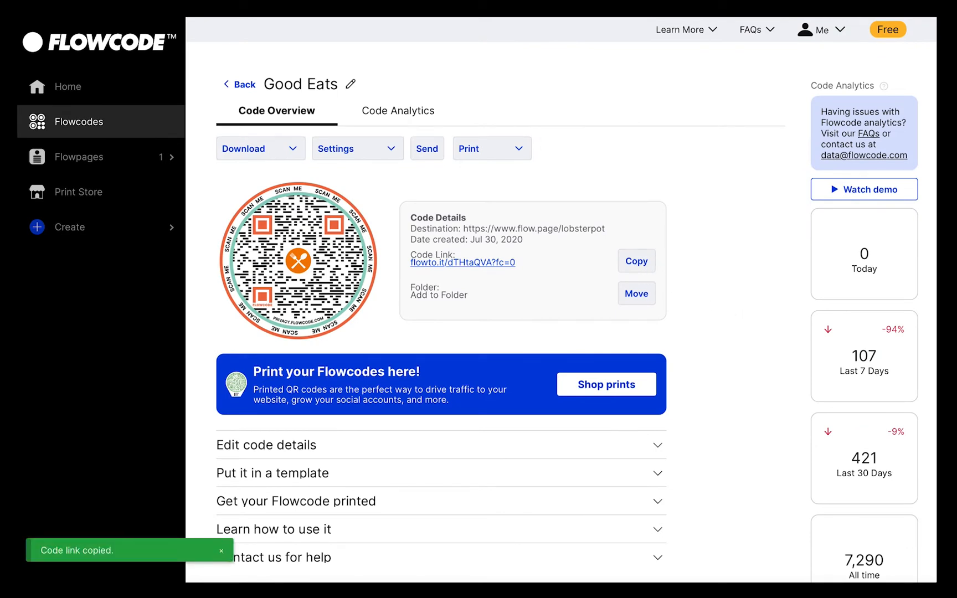
mouse_move(736, 448)
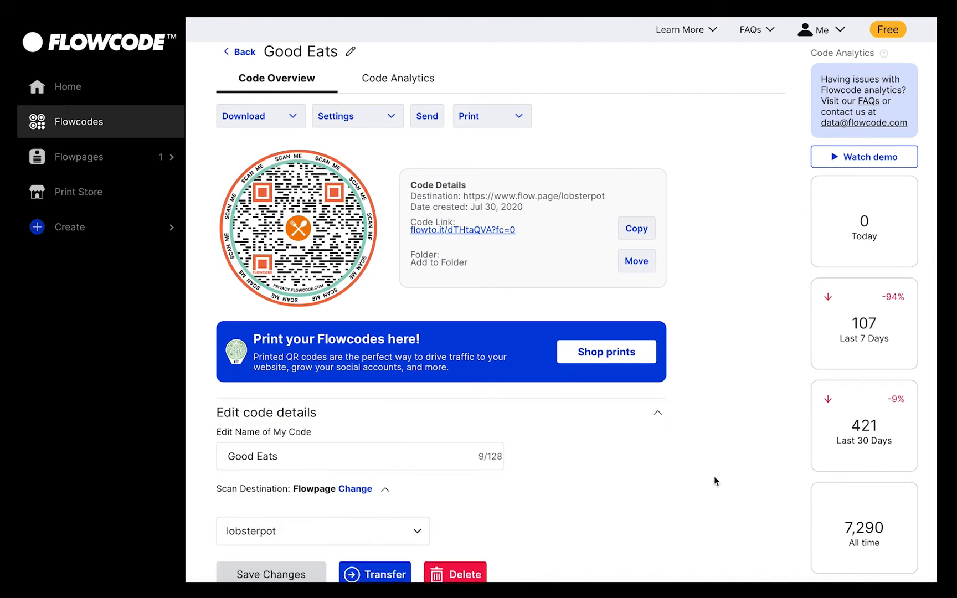
Step: Show, then hide, the scan destination types while keeping the 'lobsterpot' Flowpage destination
scroll(down, 3)
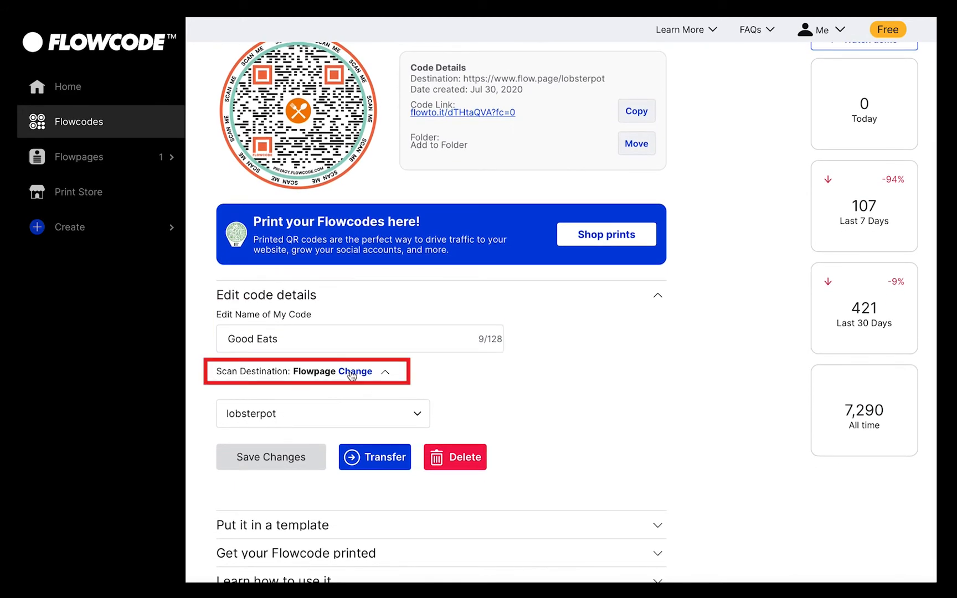
click(350, 372)
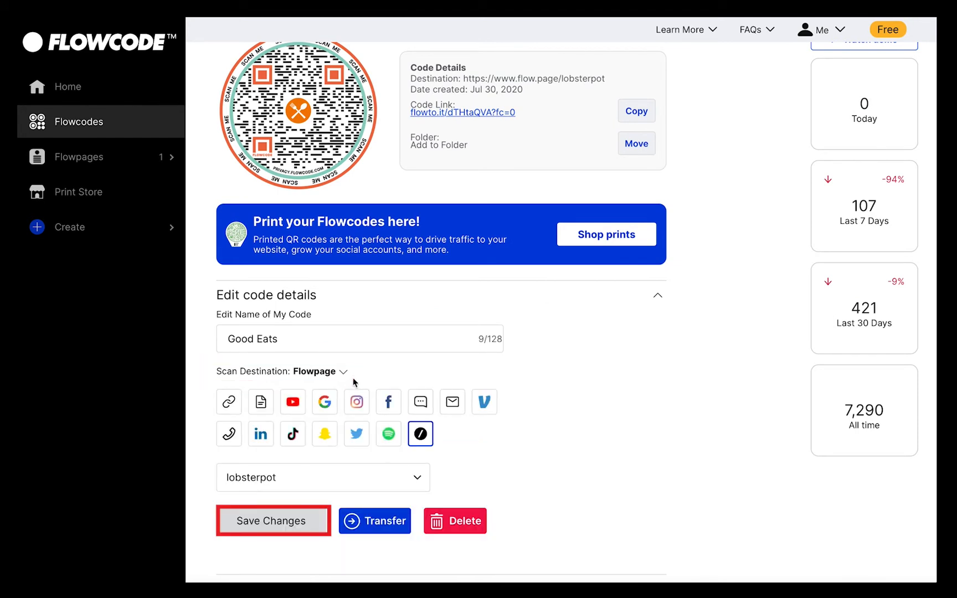
click(344, 372)
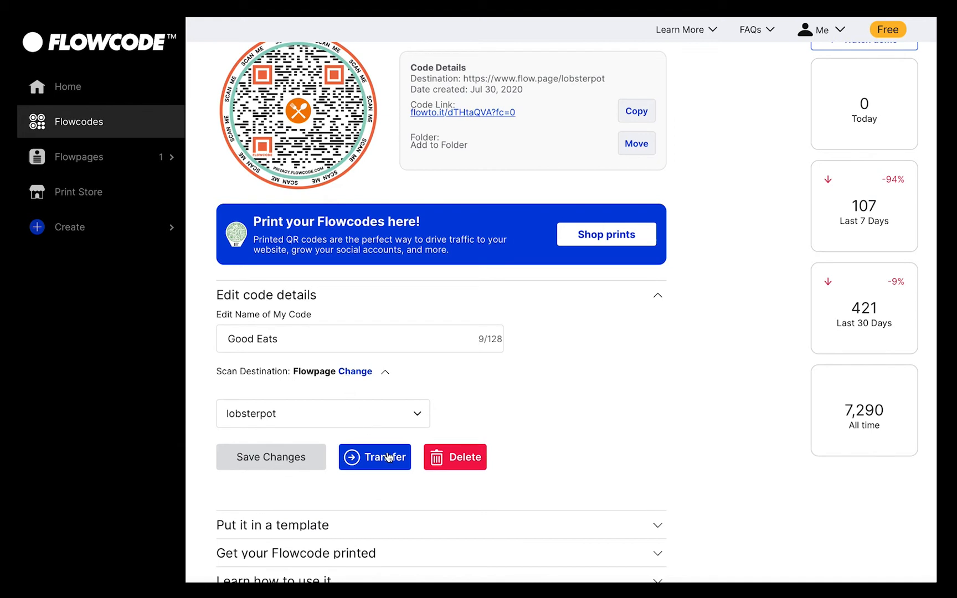
mouse_move(531, 440)
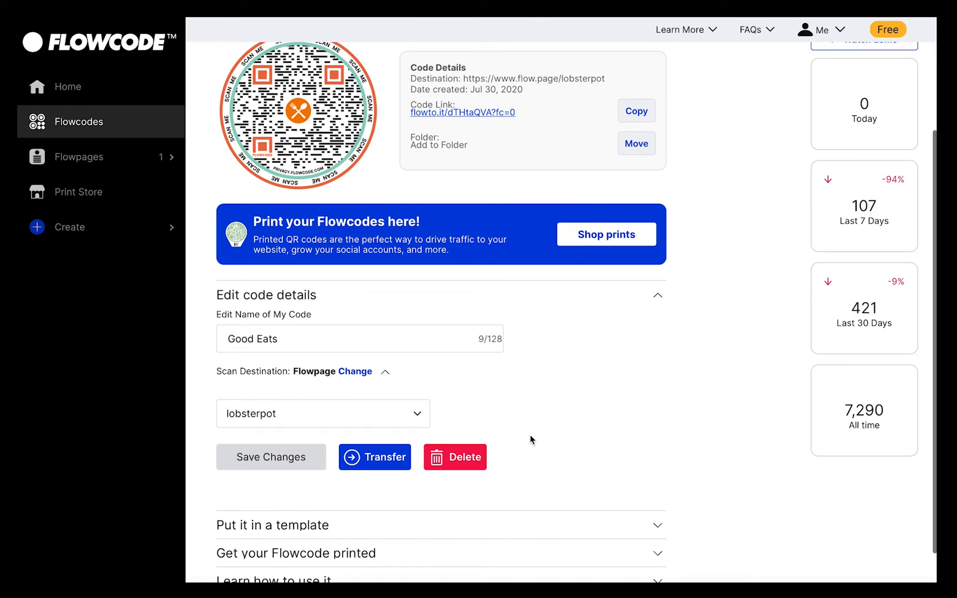
scroll(up, 3)
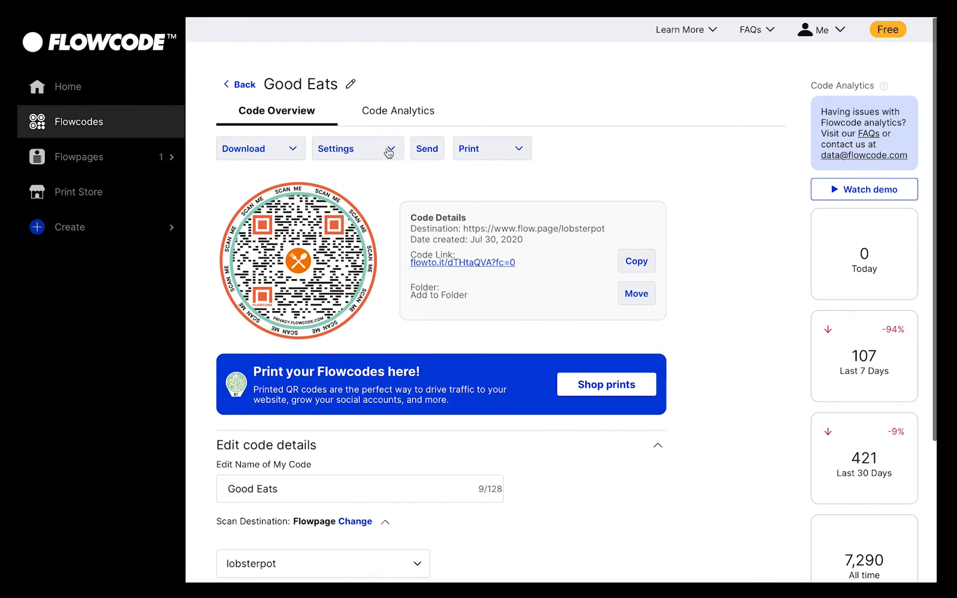
Step: Choose Edit code design from the Good Eats Settings dropdown
click(358, 148)
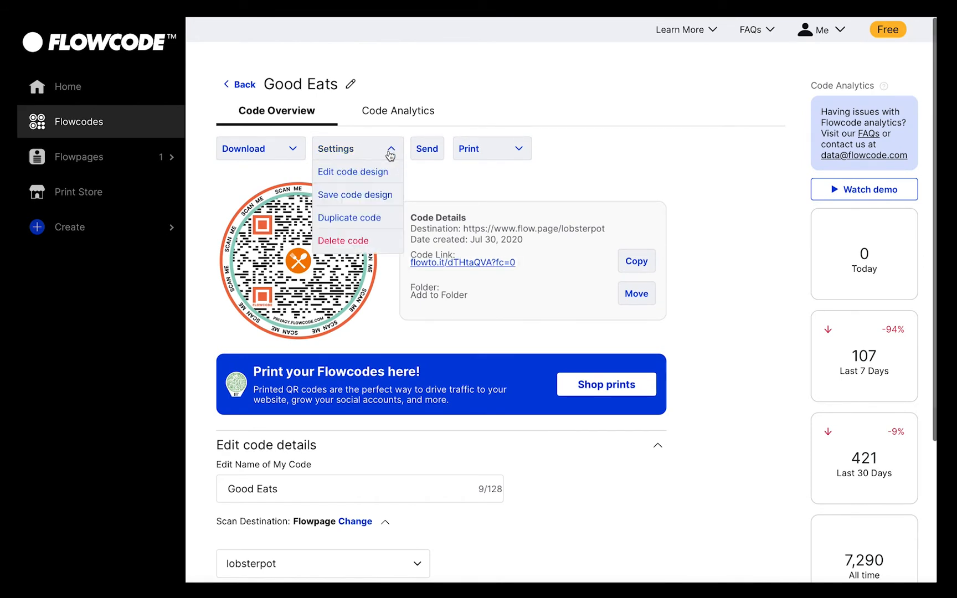
mouse_move(357, 172)
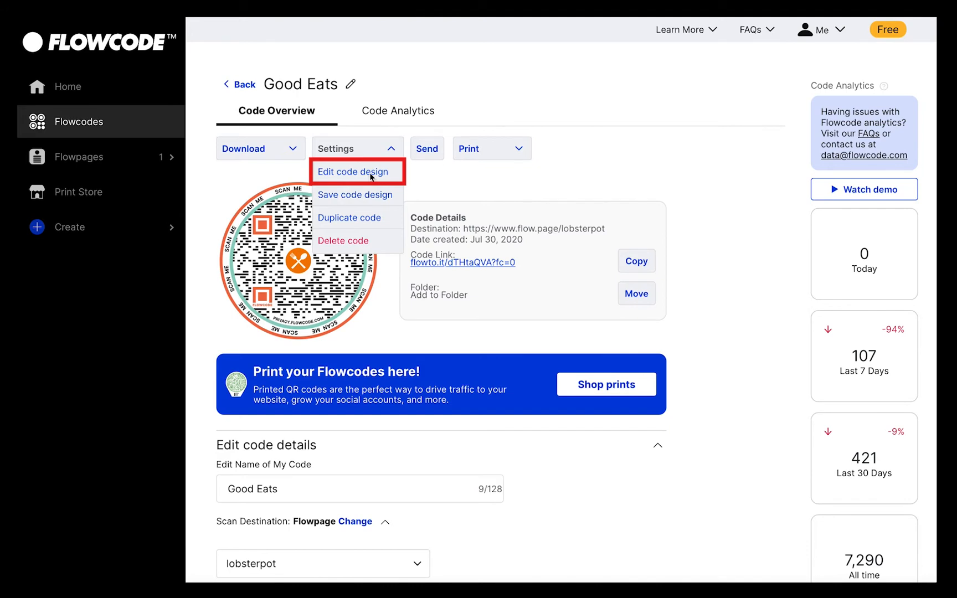
click(355, 172)
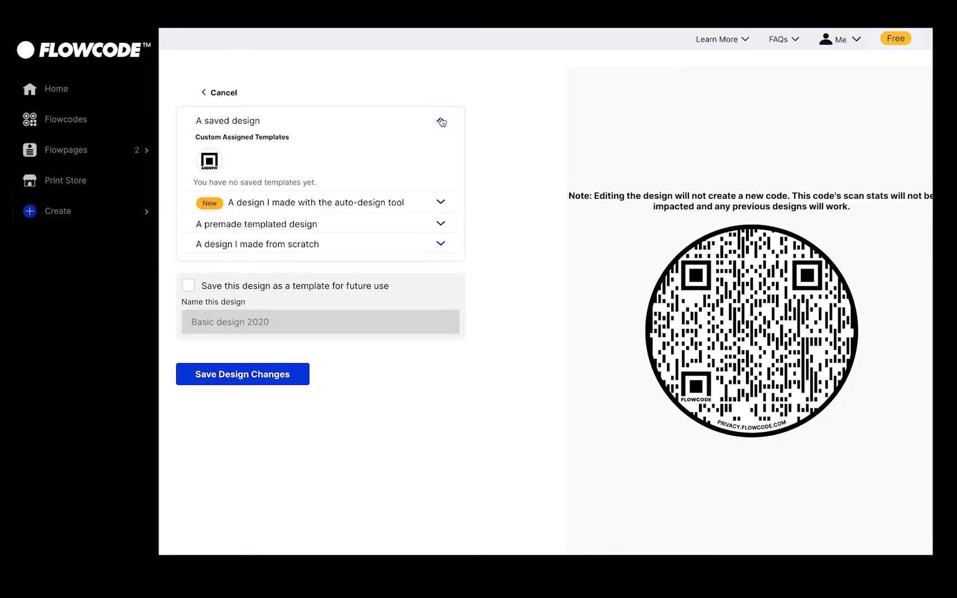
Step: Pick green and red as auto-design tool colours to list template designs
click(440, 202)
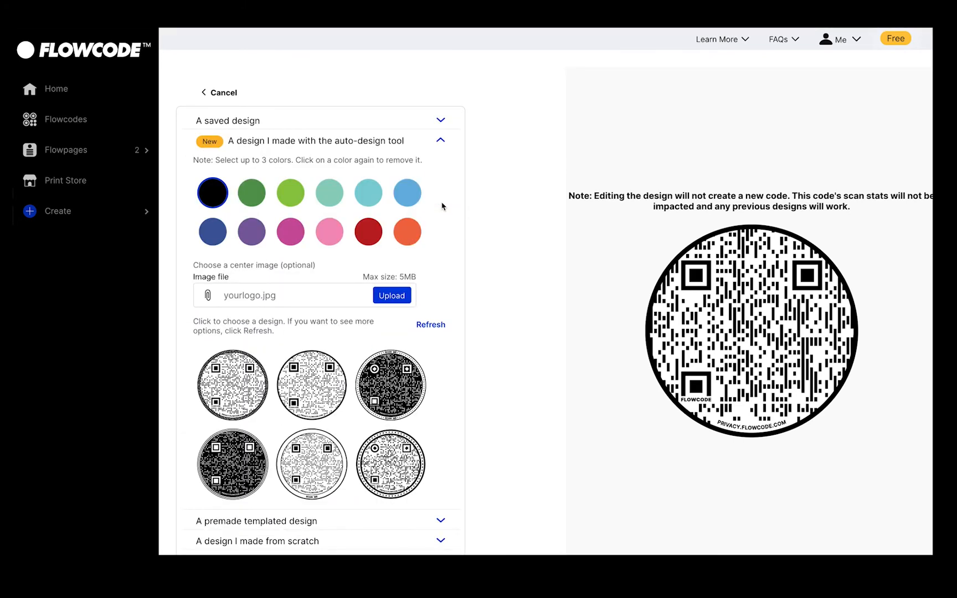
click(251, 192)
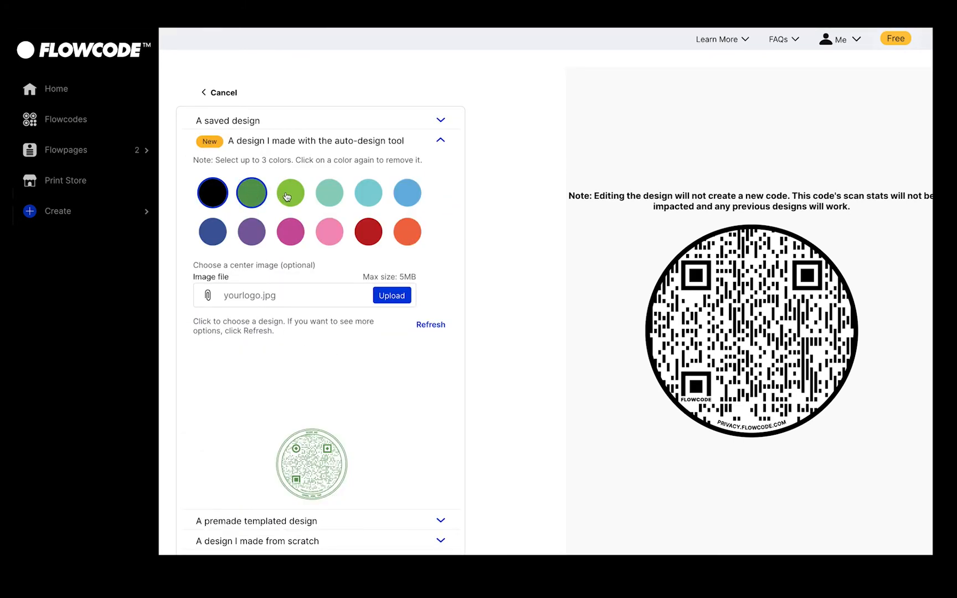
click(368, 231)
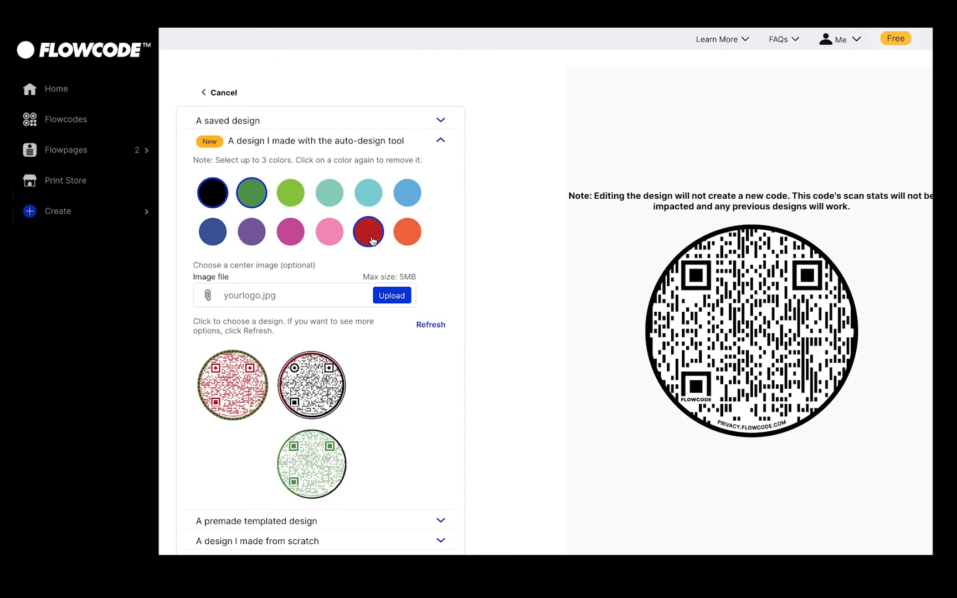
click(430, 324)
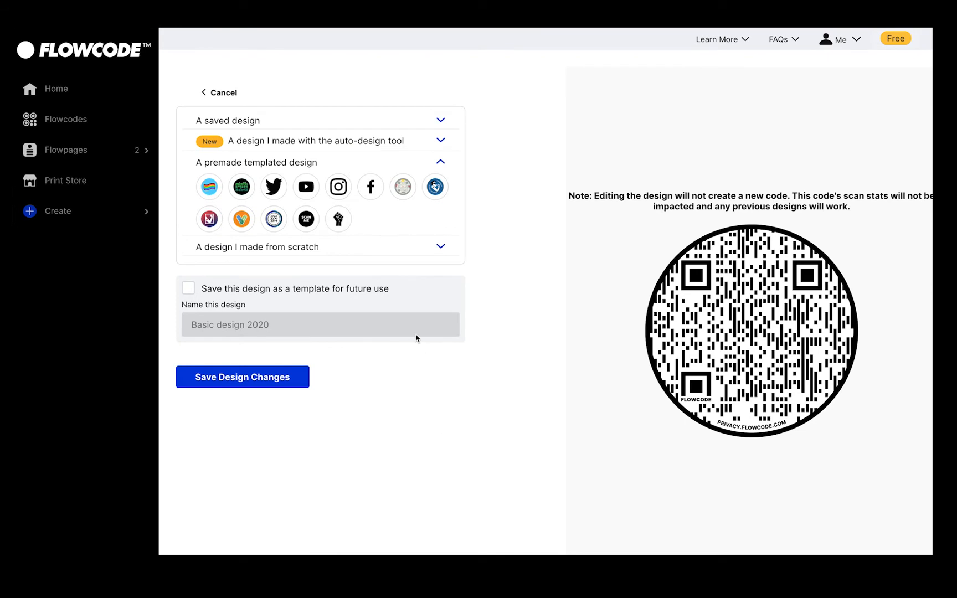
mouse_move(440, 251)
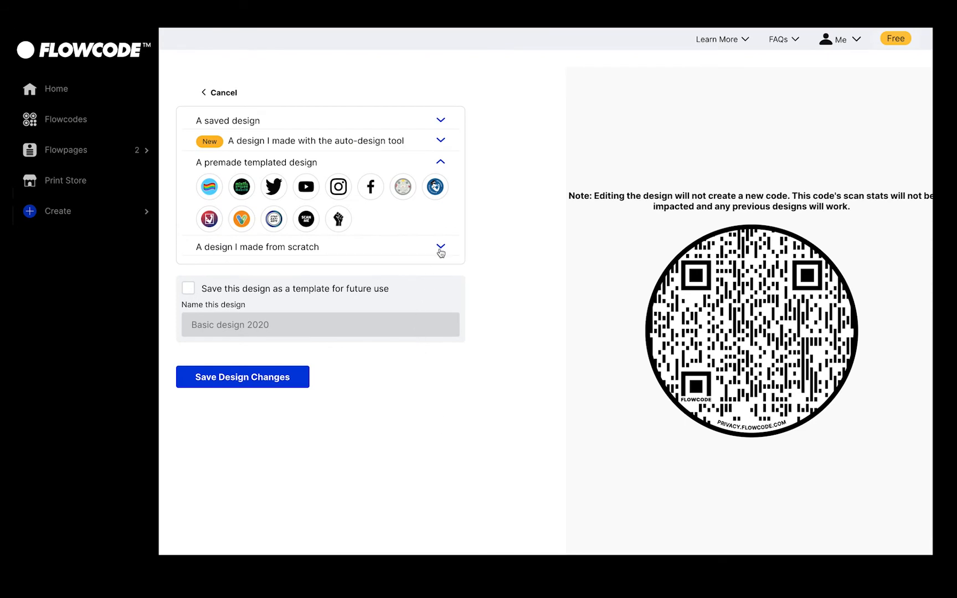
Step: Preview a dotted from-scratch design and tick the keep-as-template checkbox
click(439, 247)
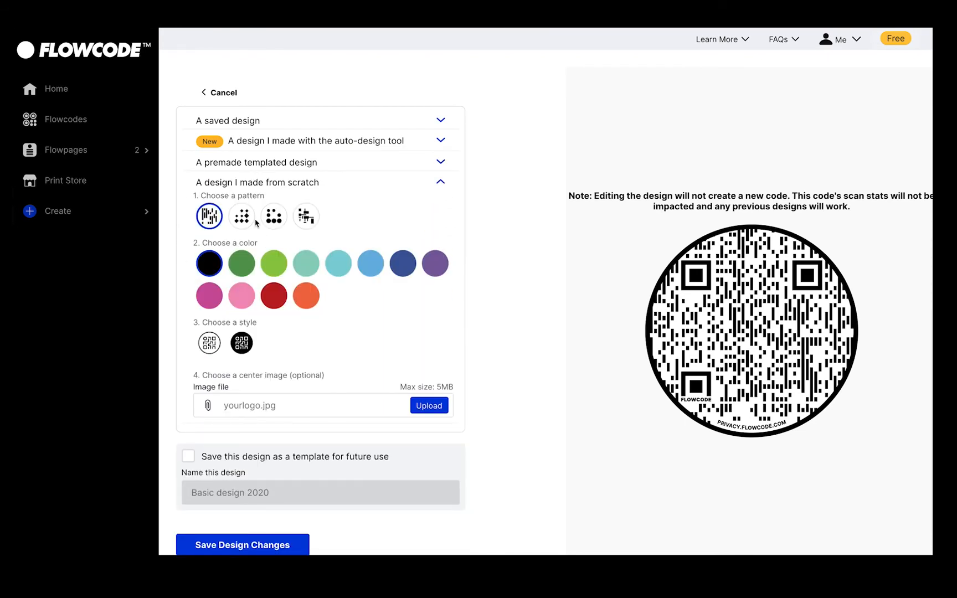
click(306, 296)
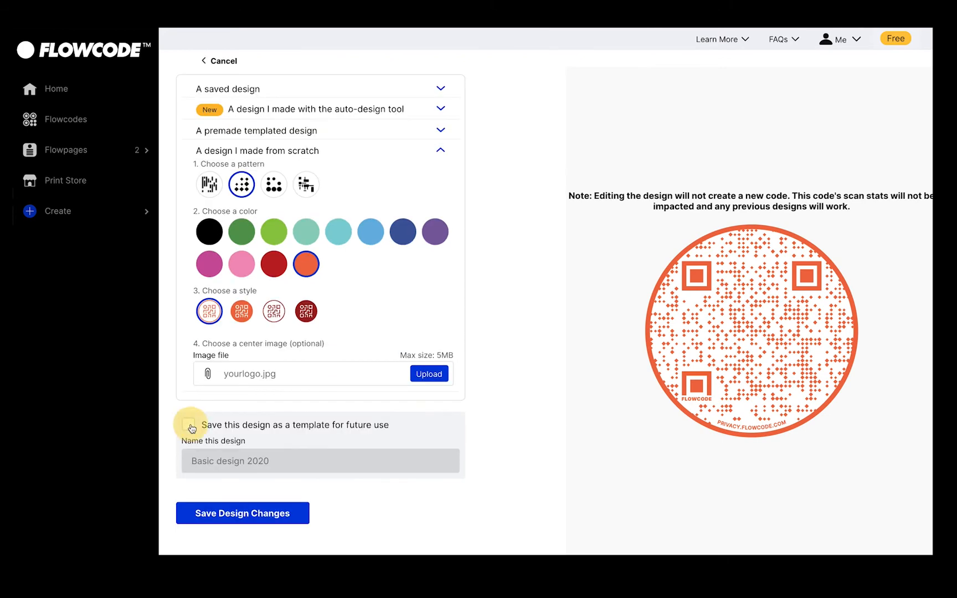
click(187, 425)
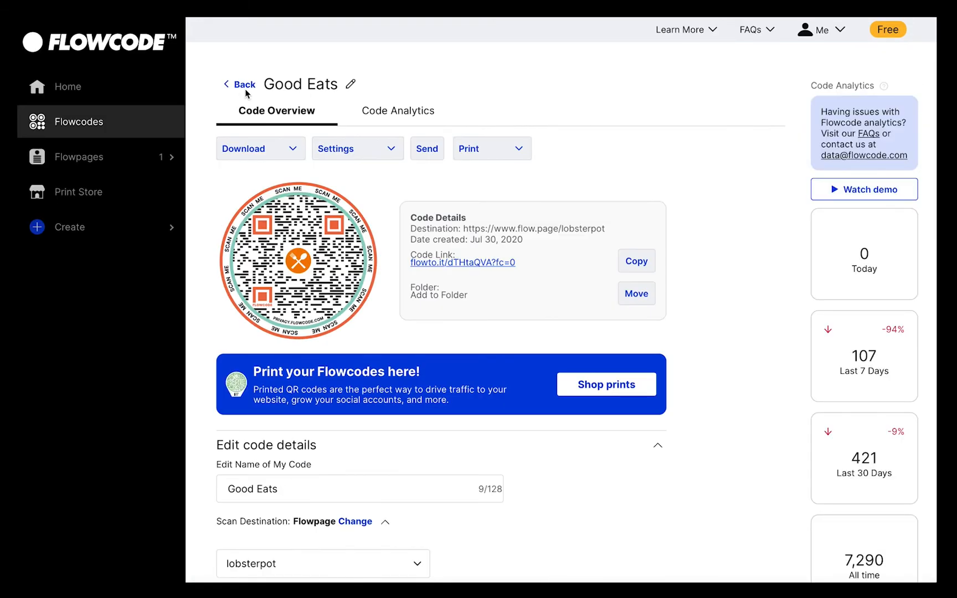
mouse_move(399, 155)
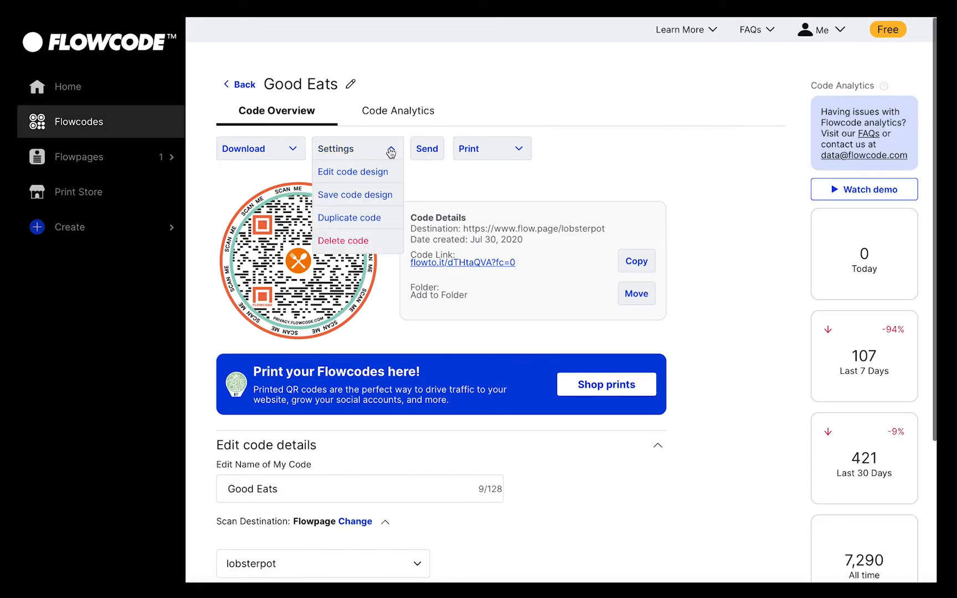
mouse_move(379, 222)
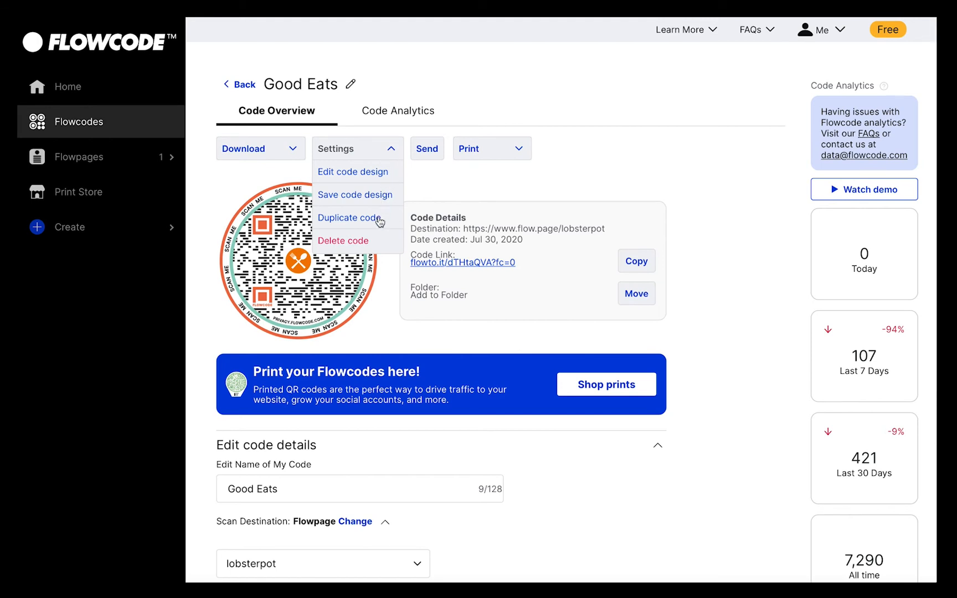
mouse_move(377, 241)
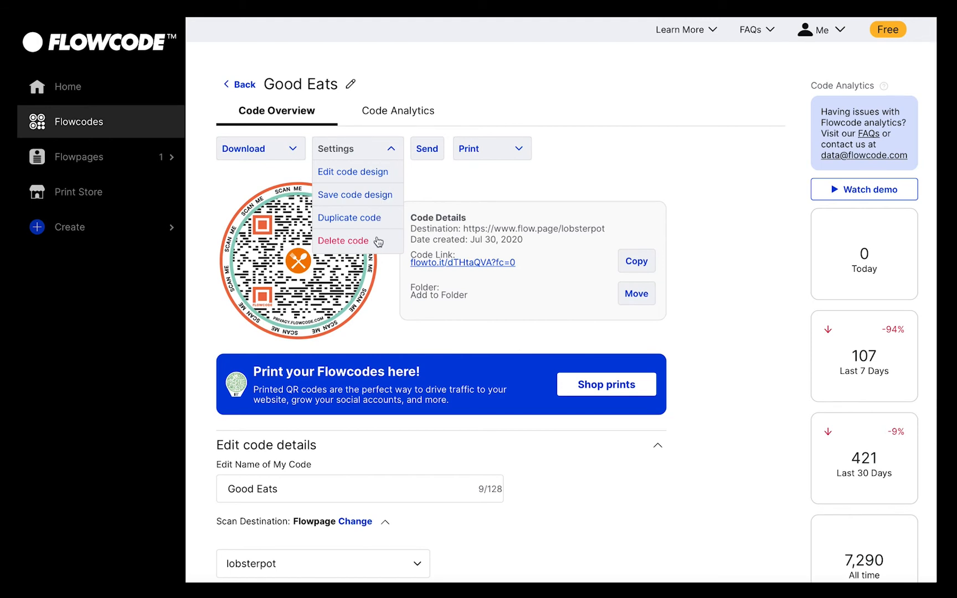
mouse_move(381, 226)
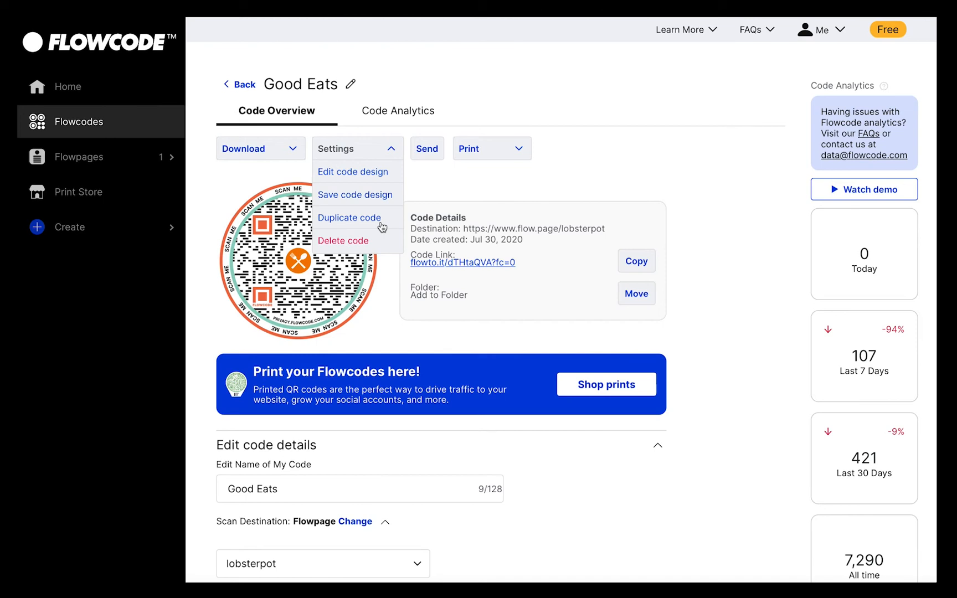
Step: Show the Download options: Just the code and Code in template
click(260, 148)
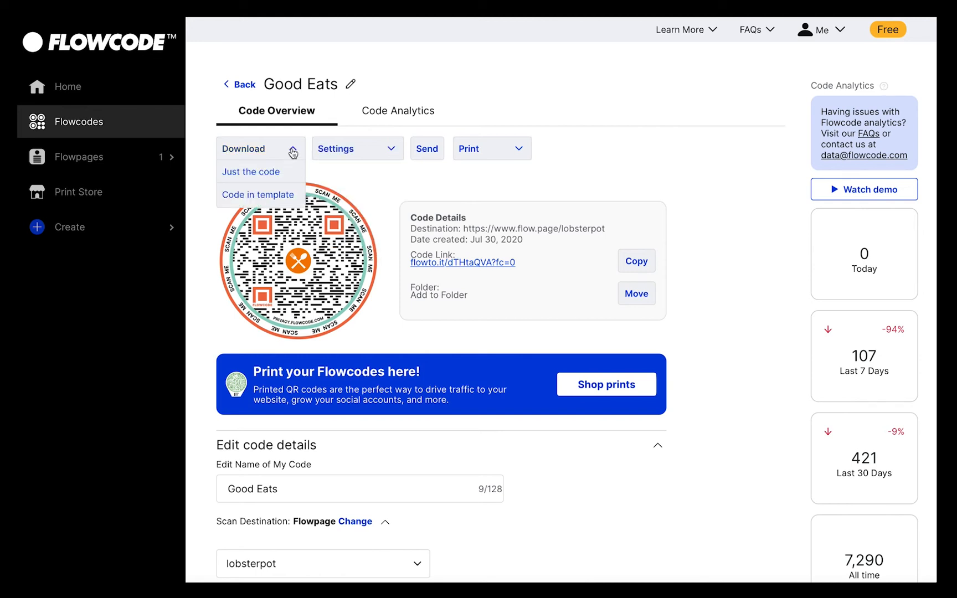
mouse_move(276, 175)
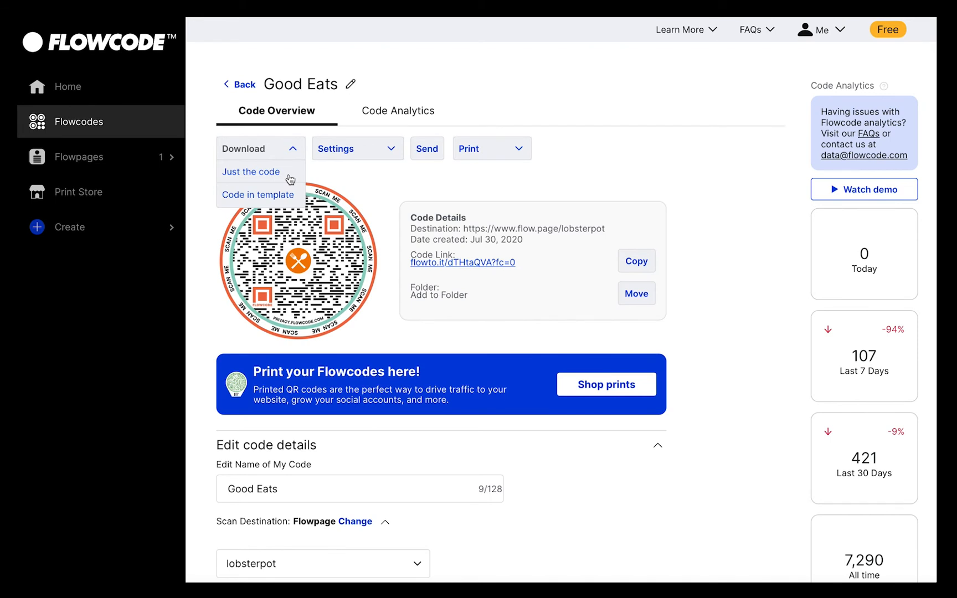
mouse_move(293, 203)
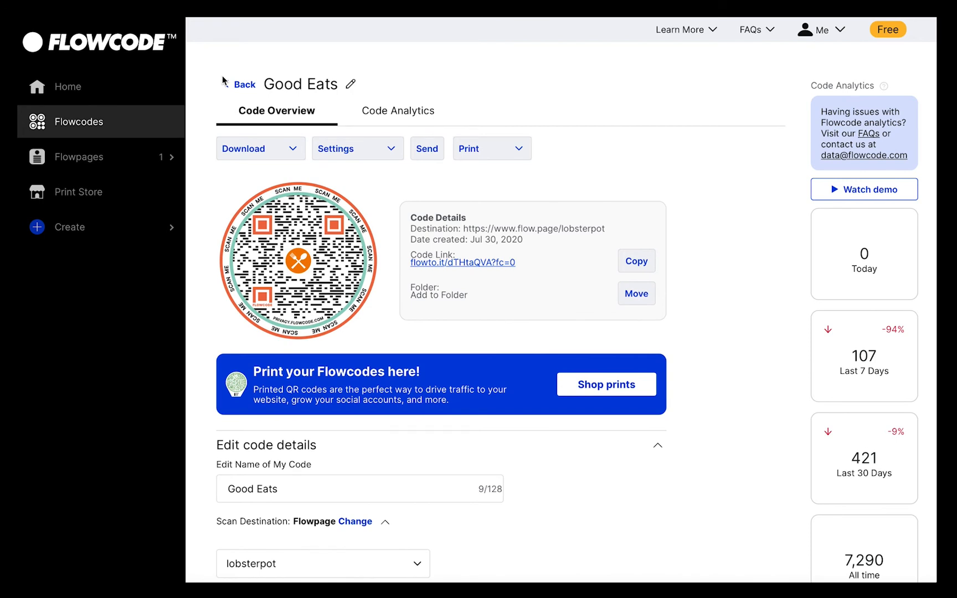
mouse_move(428, 279)
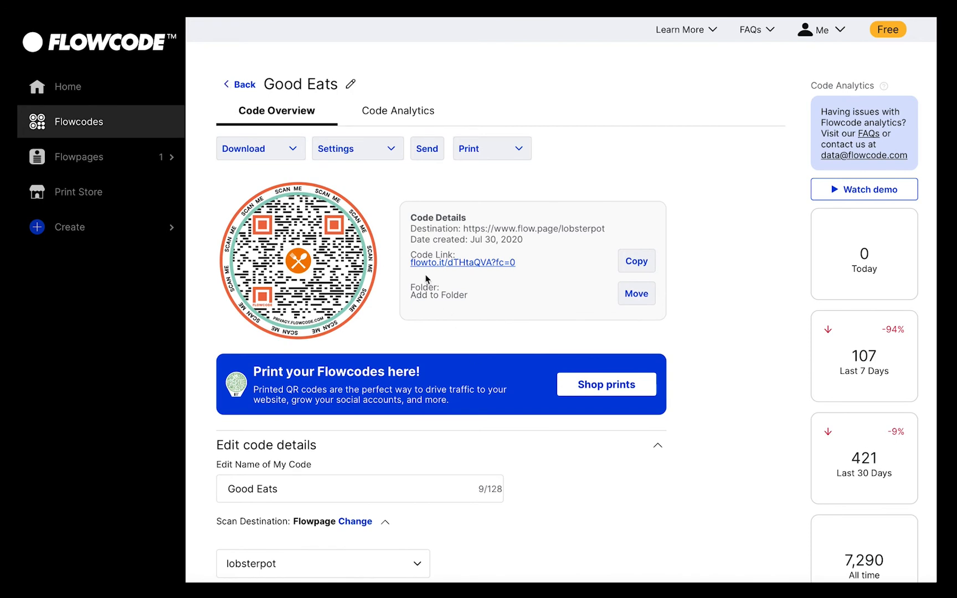
click(427, 148)
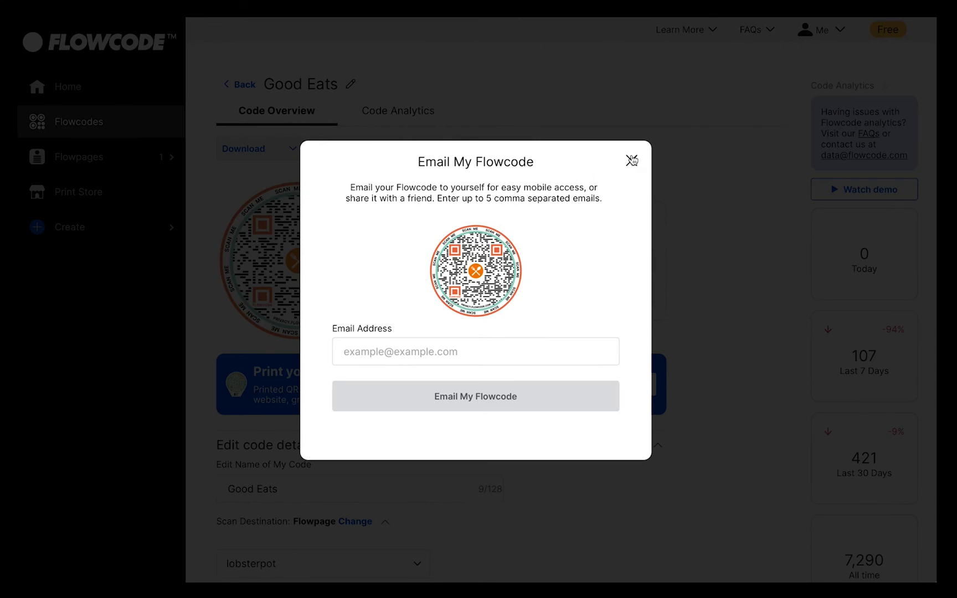
click(632, 160)
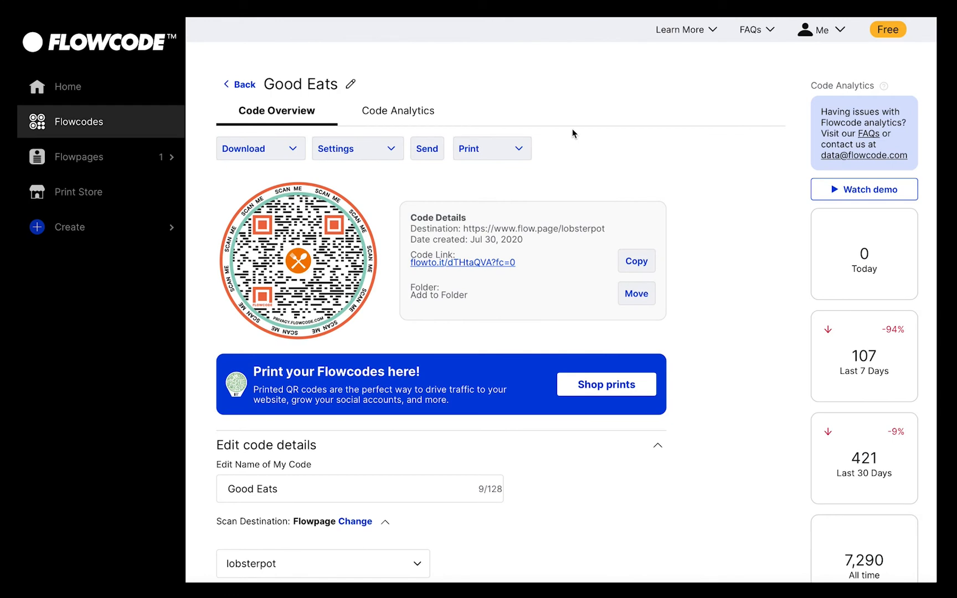
mouse_move(484, 160)
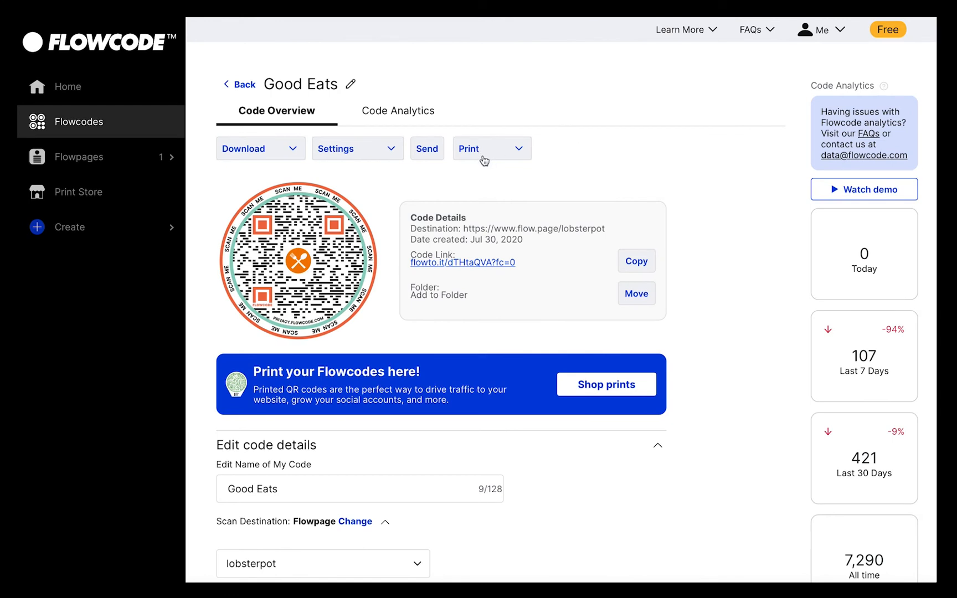
mouse_move(521, 150)
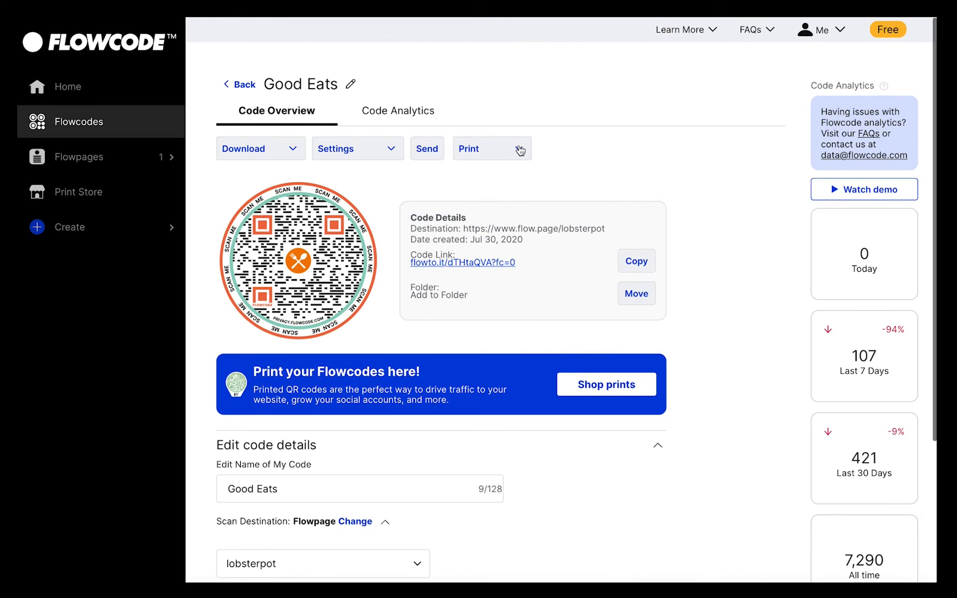
click(491, 148)
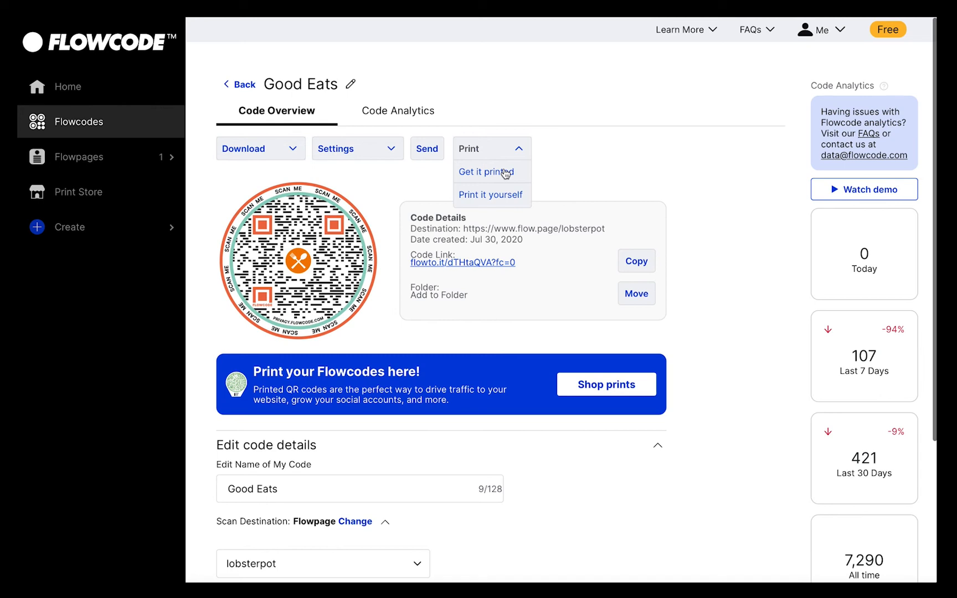
mouse_move(505, 198)
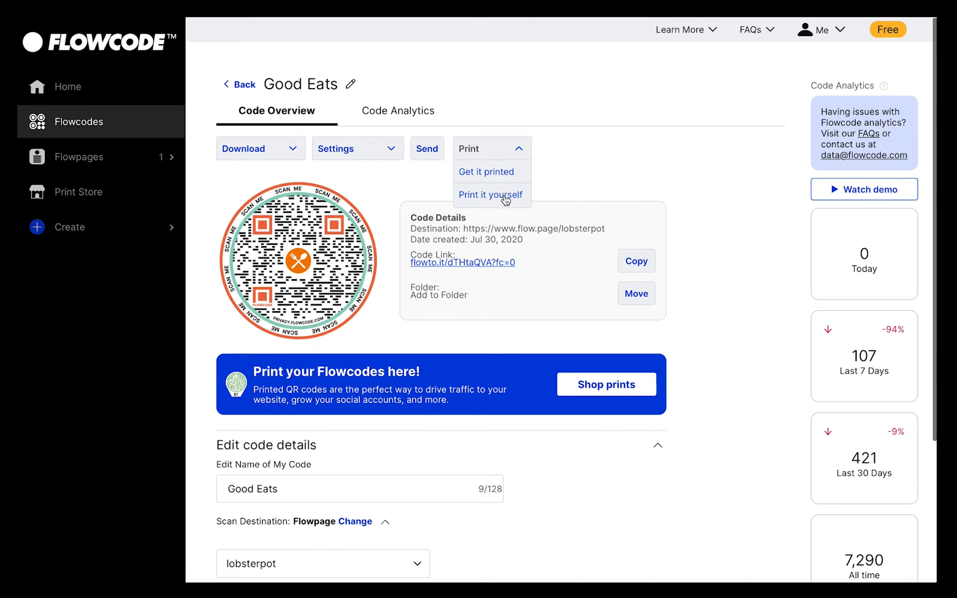
mouse_move(519, 152)
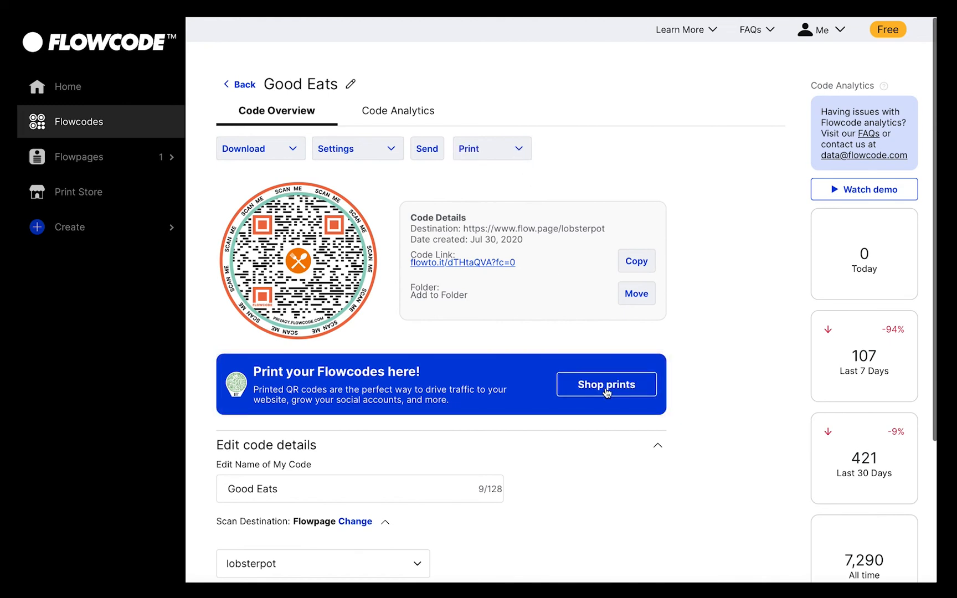
mouse_move(680, 414)
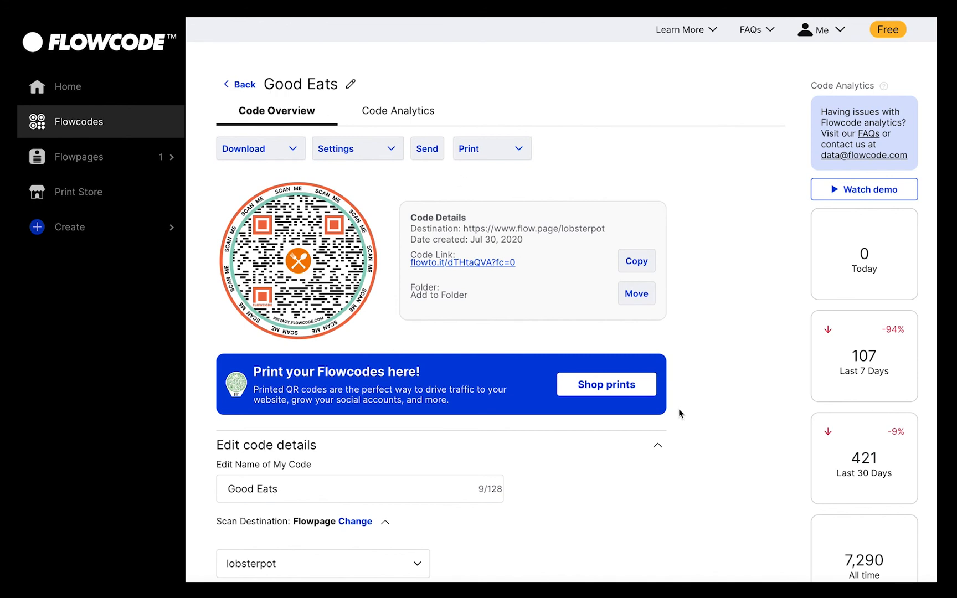
mouse_move(703, 494)
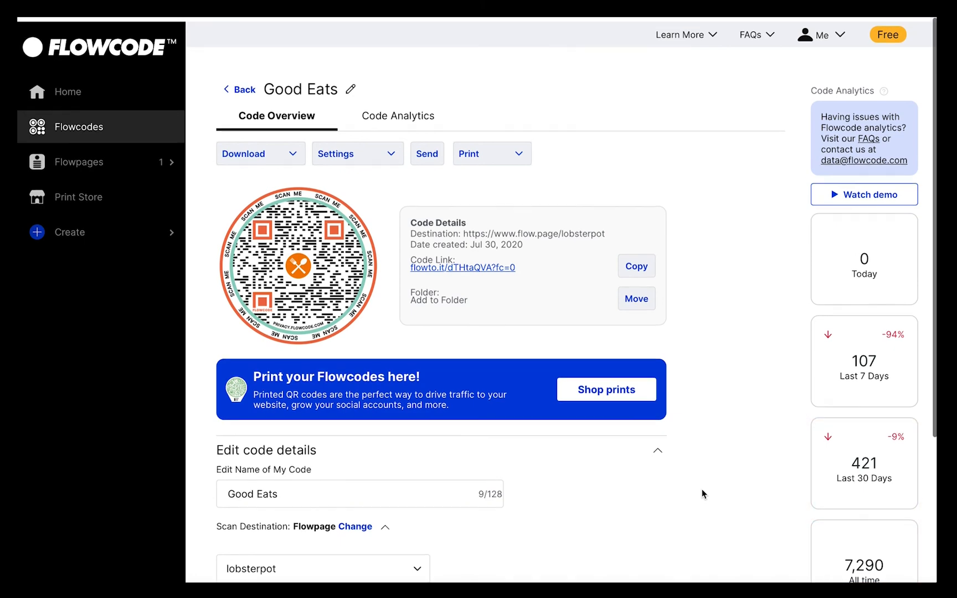
Step: Switch to the Code Analytics tab showing Good Eats' 90-day scan chart
click(399, 115)
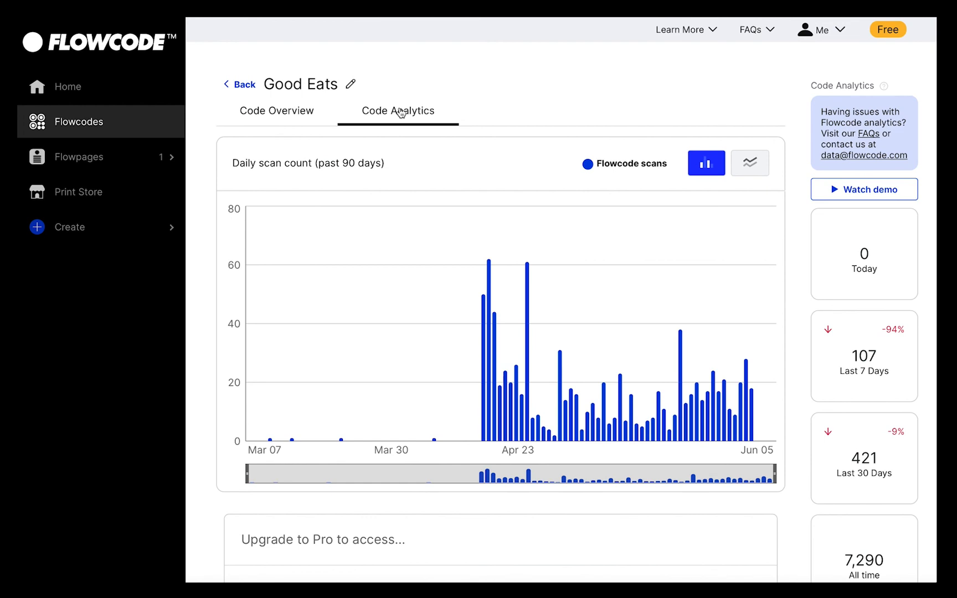
mouse_move(268, 80)
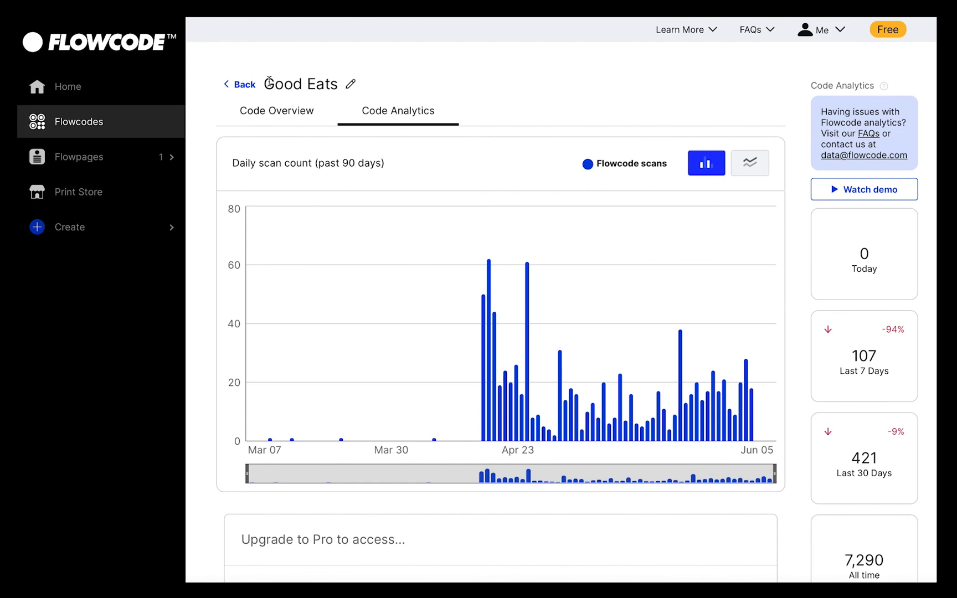
mouse_move(238, 87)
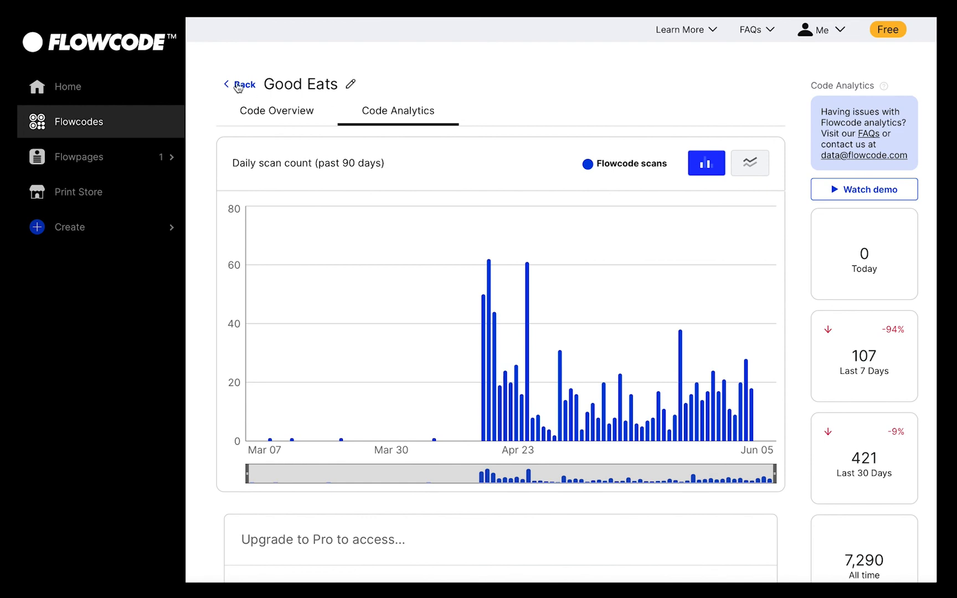